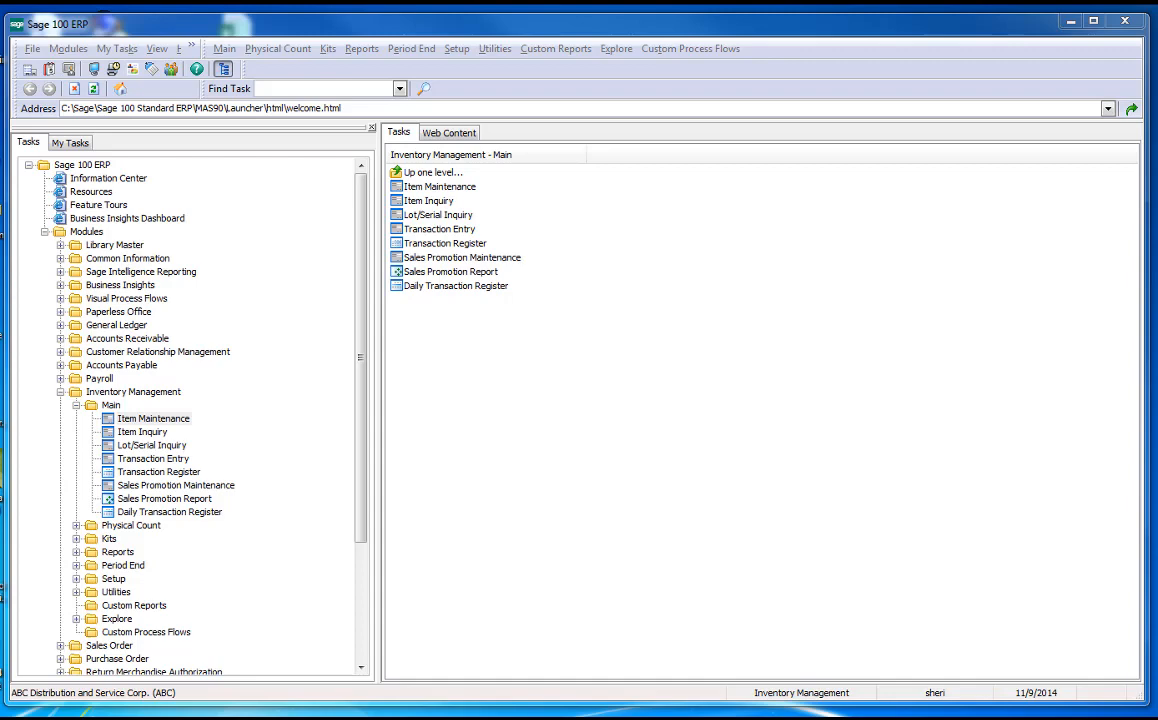
{"action": "mouse_move", "coordinate": [164, 498]}
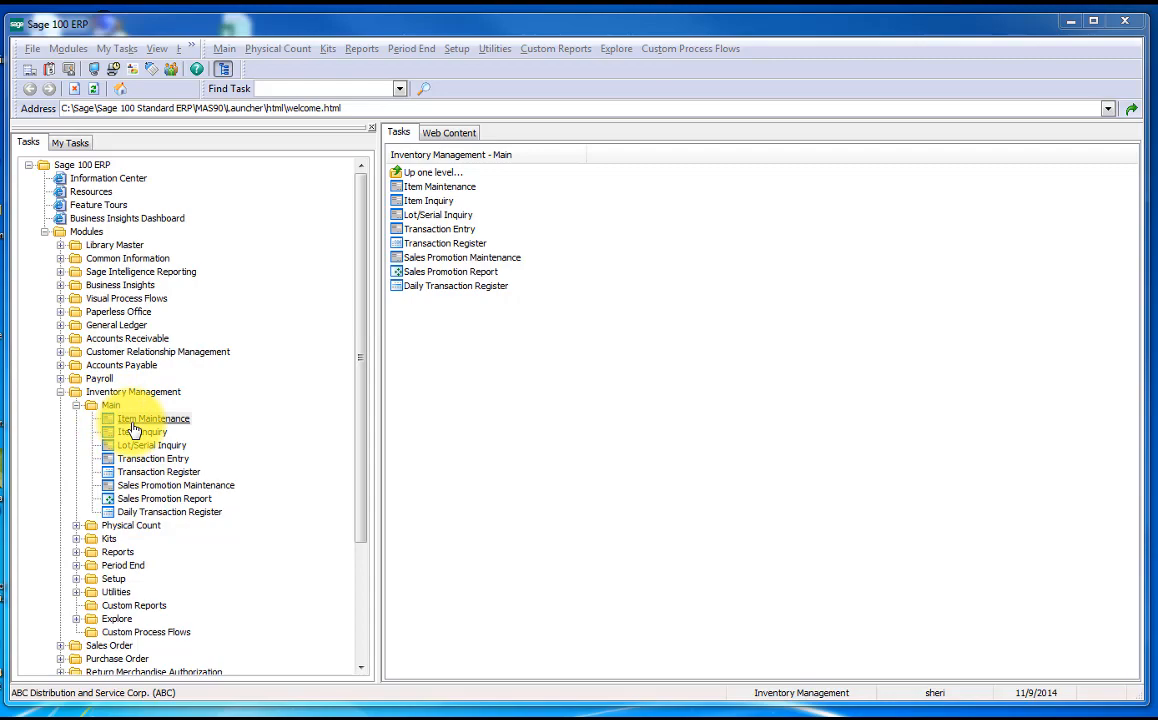
{"action": "mouse_move", "coordinate": [137, 425]}
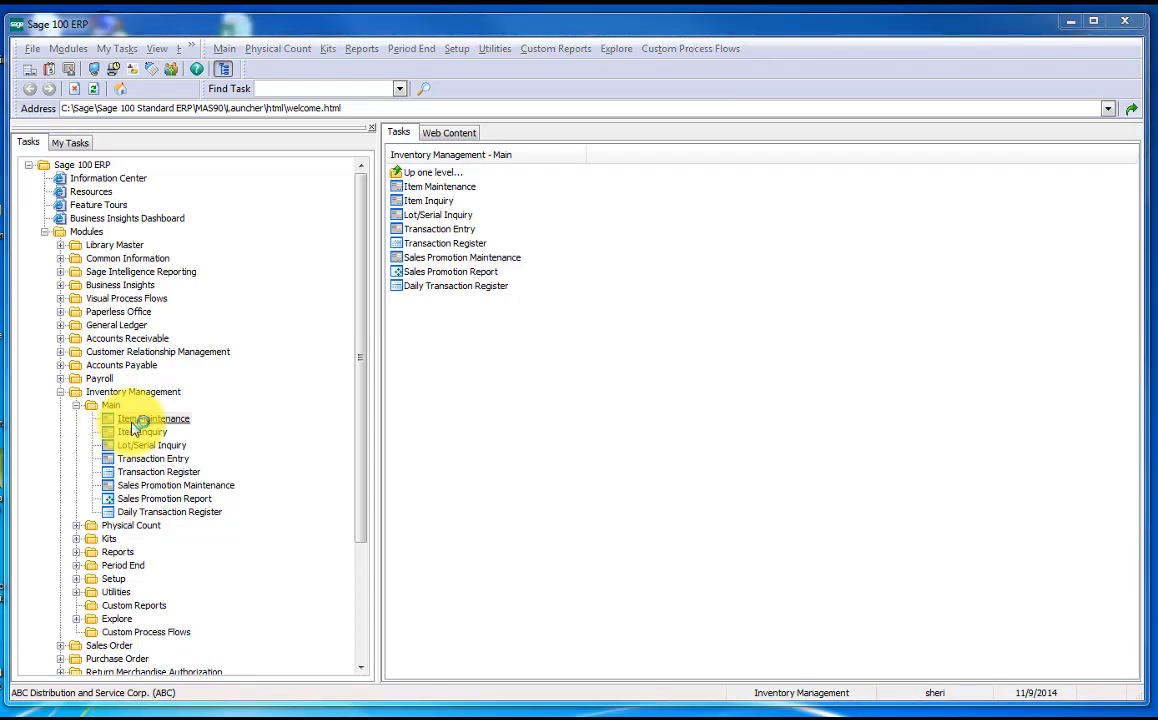
Step: Launch Inventory Management's Item Maintenance from the Tasks tree
{"action": "double_click", "coordinate": [153, 418]}
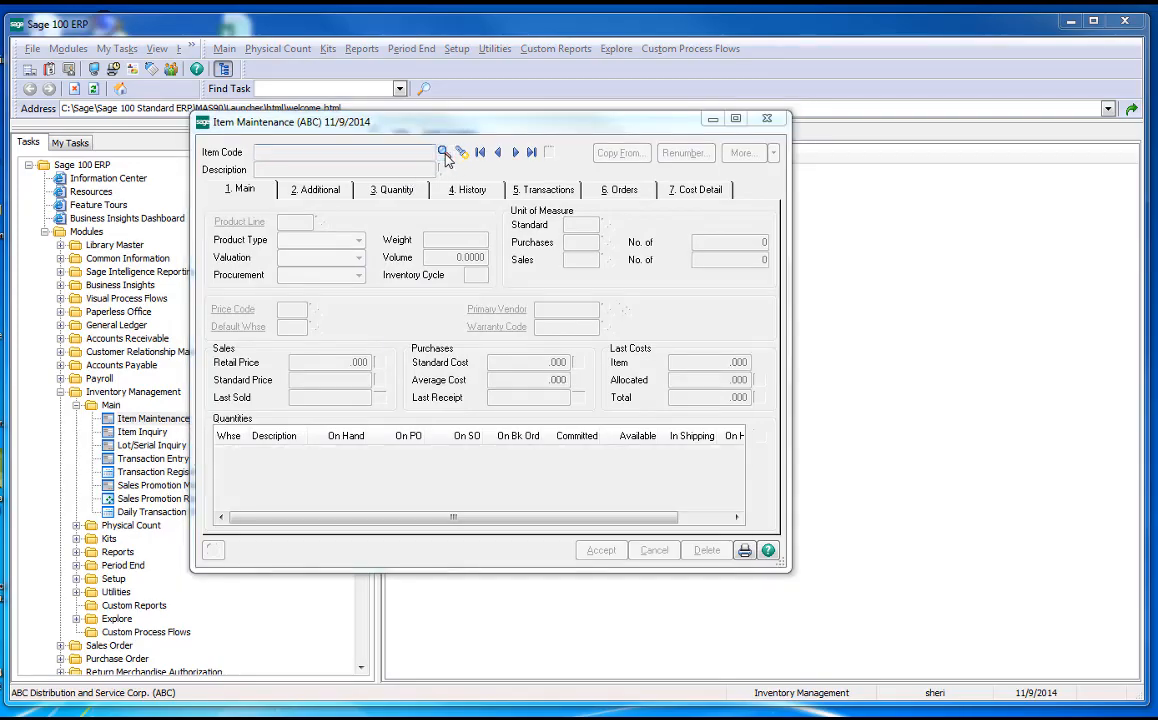
Step: Load item 1001-HON-H252 and expand the More options dropdown
{"action": "left_click", "coordinate": [442, 152]}
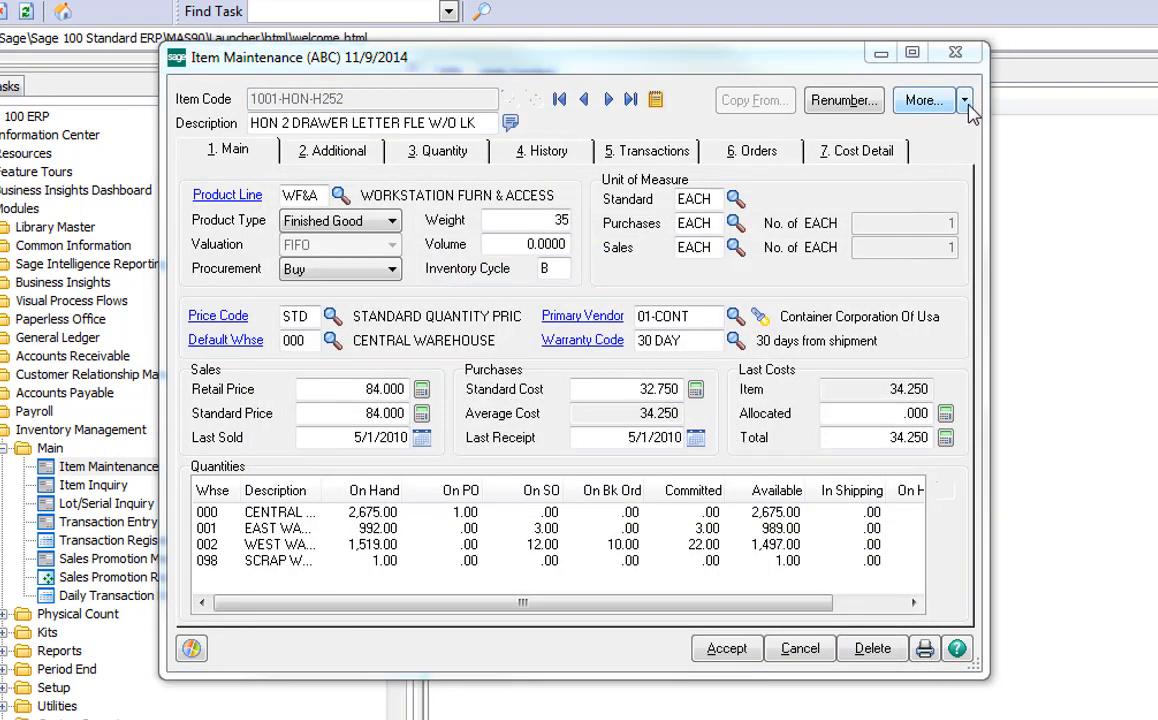
{"action": "left_click", "coordinate": [963, 100]}
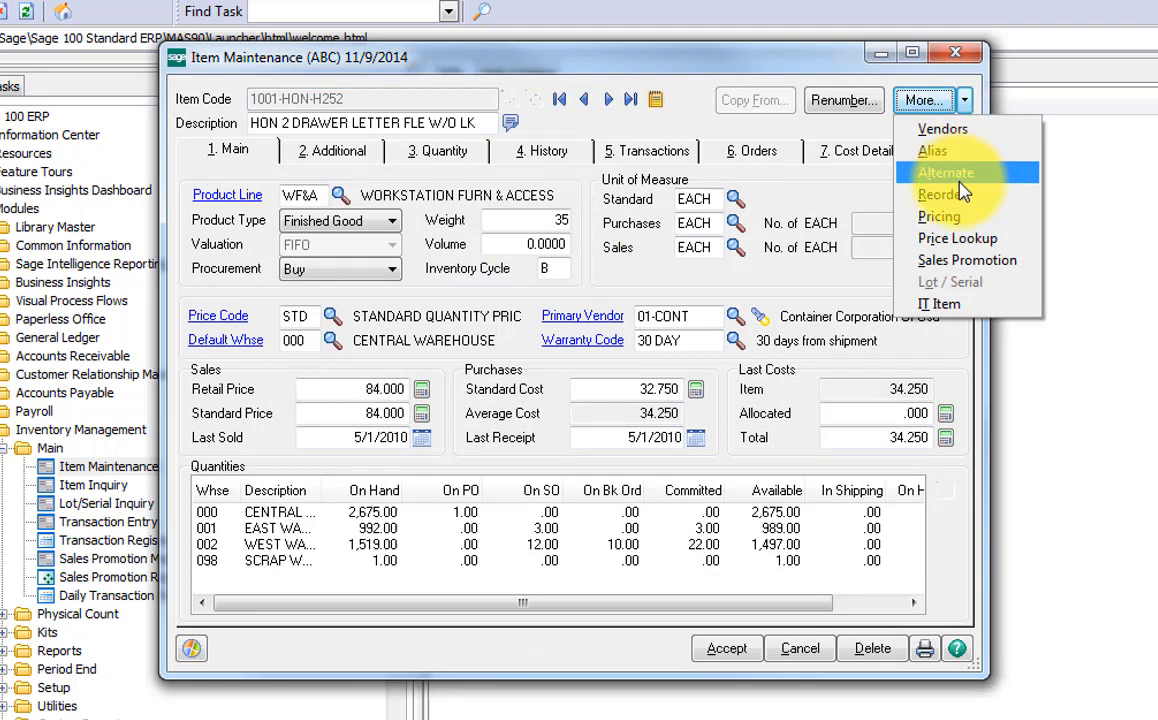
Step: Set 1001-HON-H254LK as the row 3 alternate for 1001-HON-H252
{"action": "left_click", "coordinate": [945, 172]}
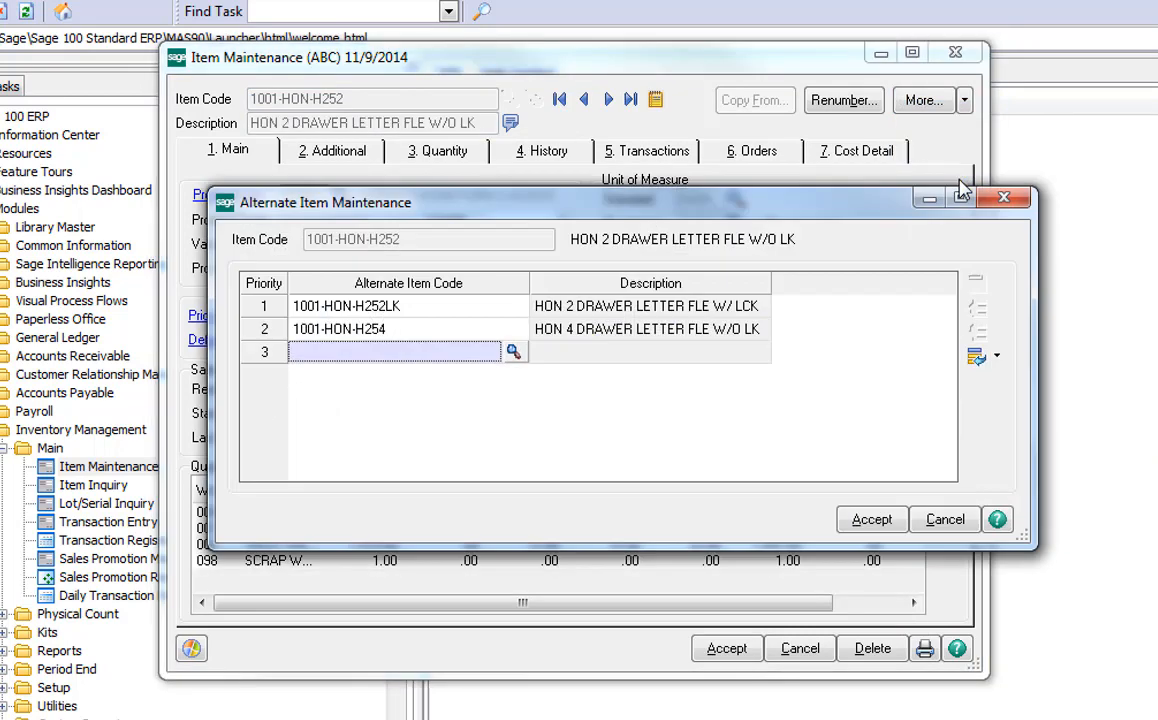
{"action": "mouse_move", "coordinate": [960, 190]}
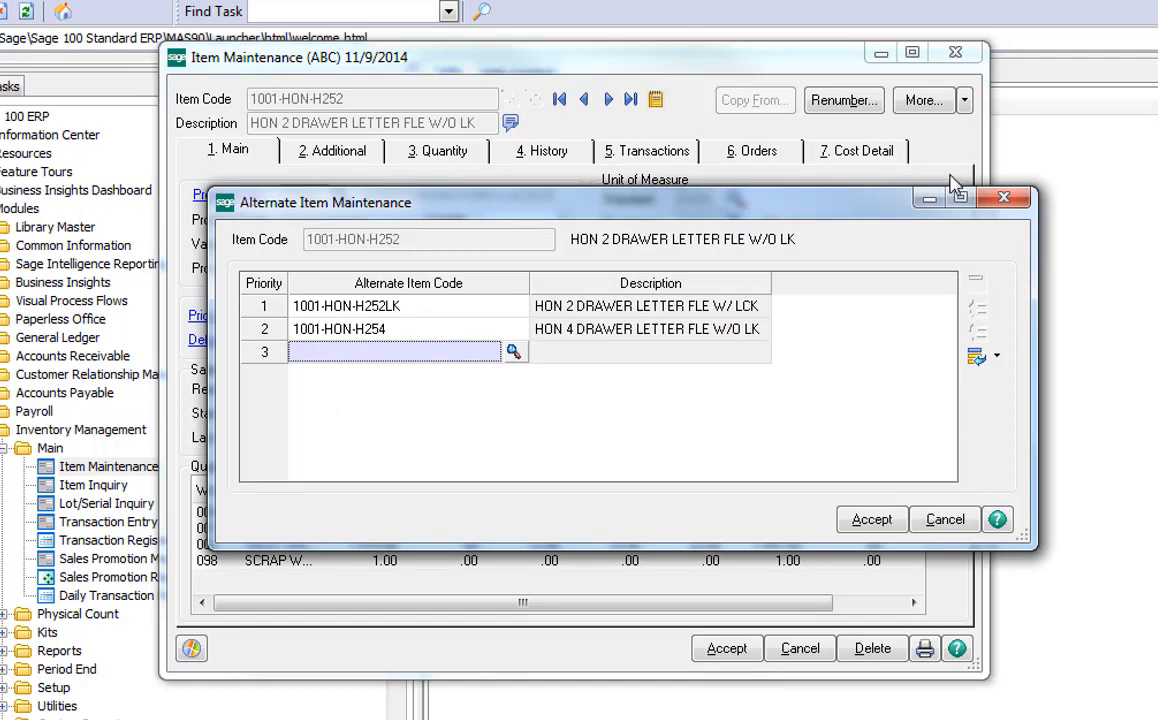
{"action": "mouse_move", "coordinate": [450, 322]}
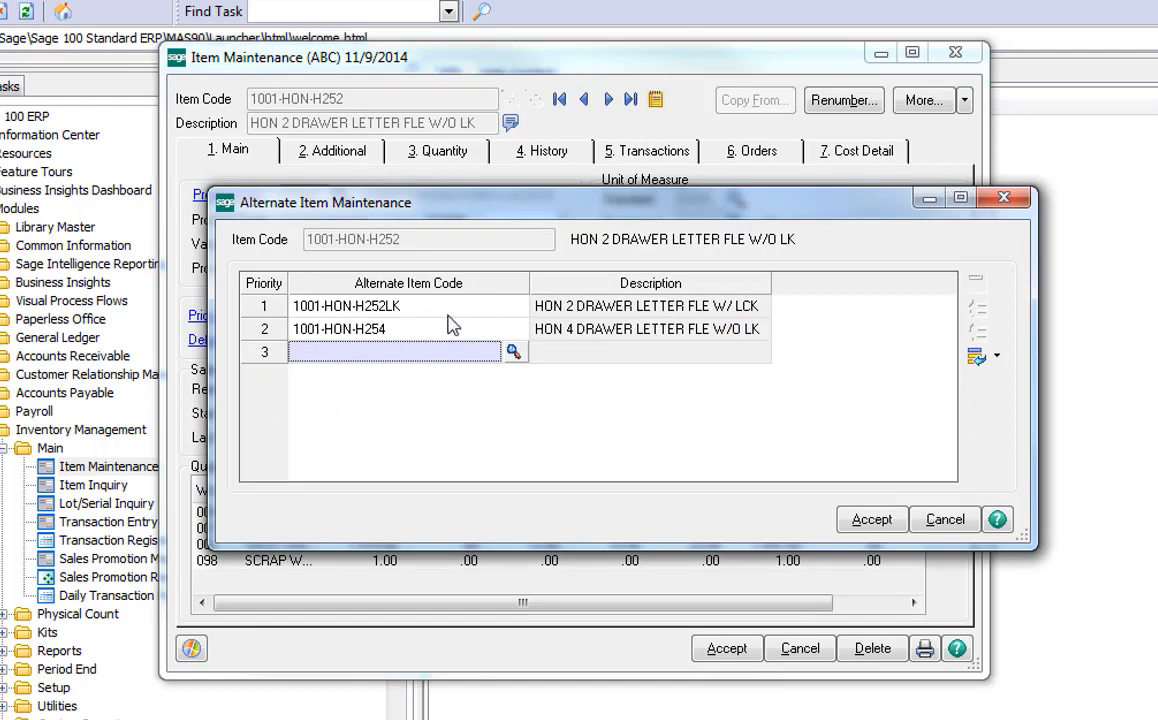
{"action": "mouse_move", "coordinate": [428, 340]}
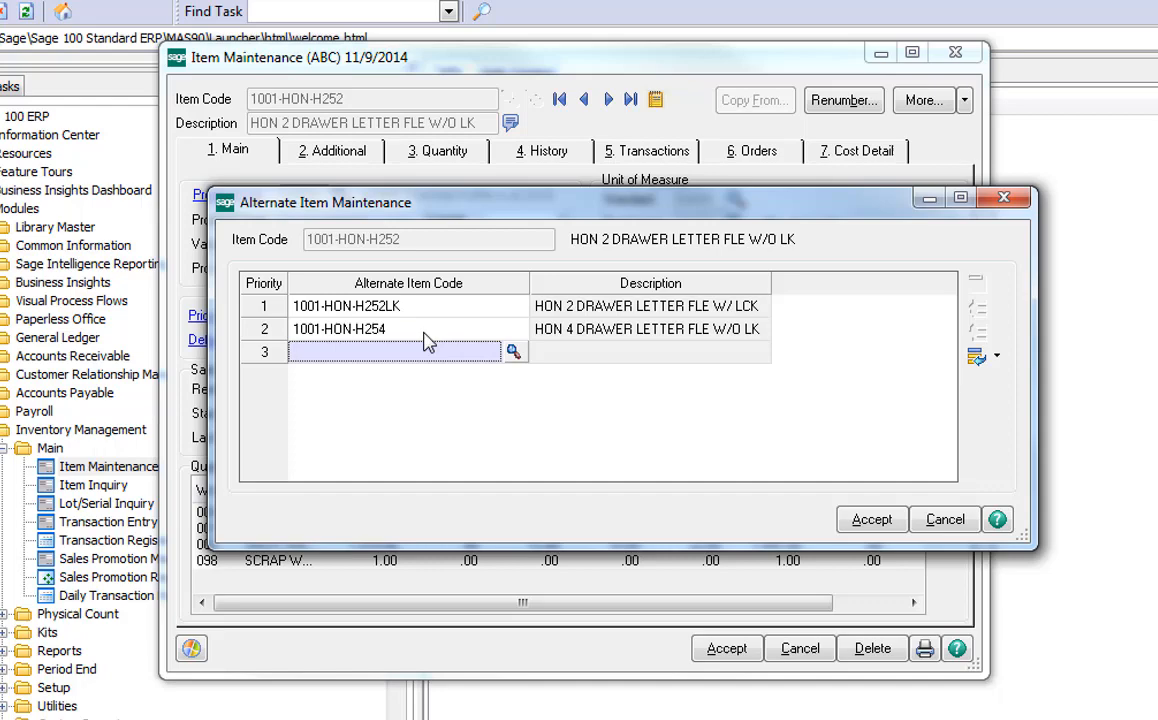
{"action": "mouse_move", "coordinate": [428, 343]}
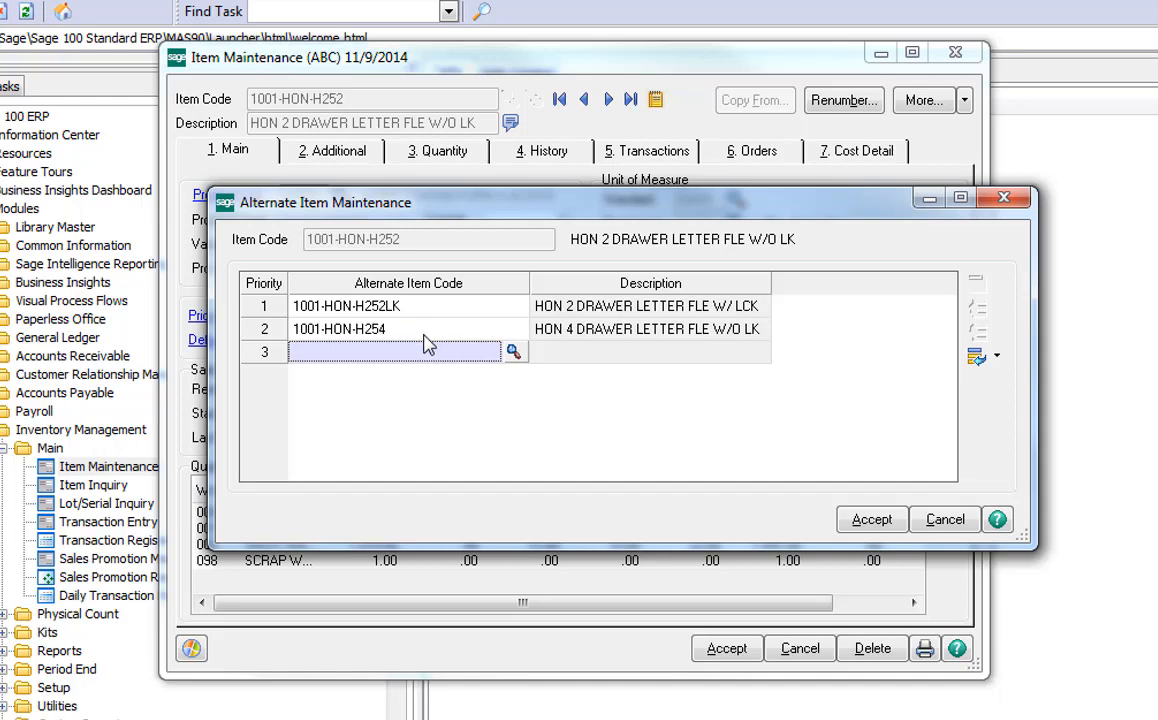
{"action": "mouse_move", "coordinate": [498, 363]}
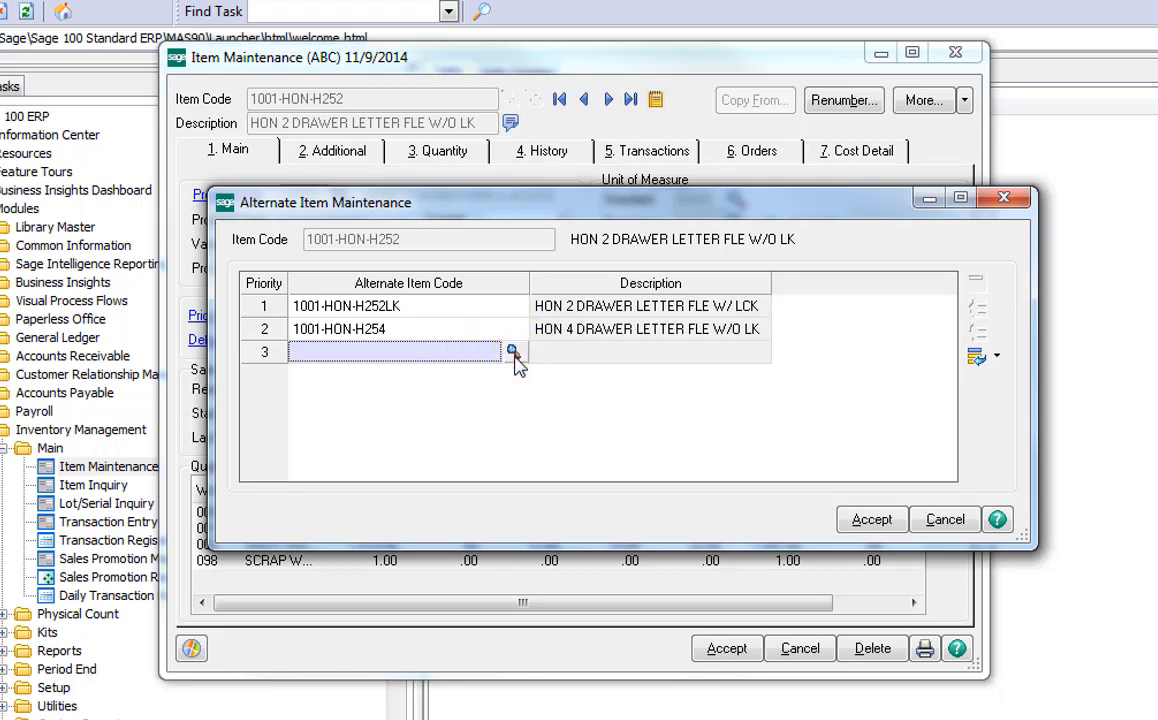
{"action": "left_click", "coordinate": [514, 351]}
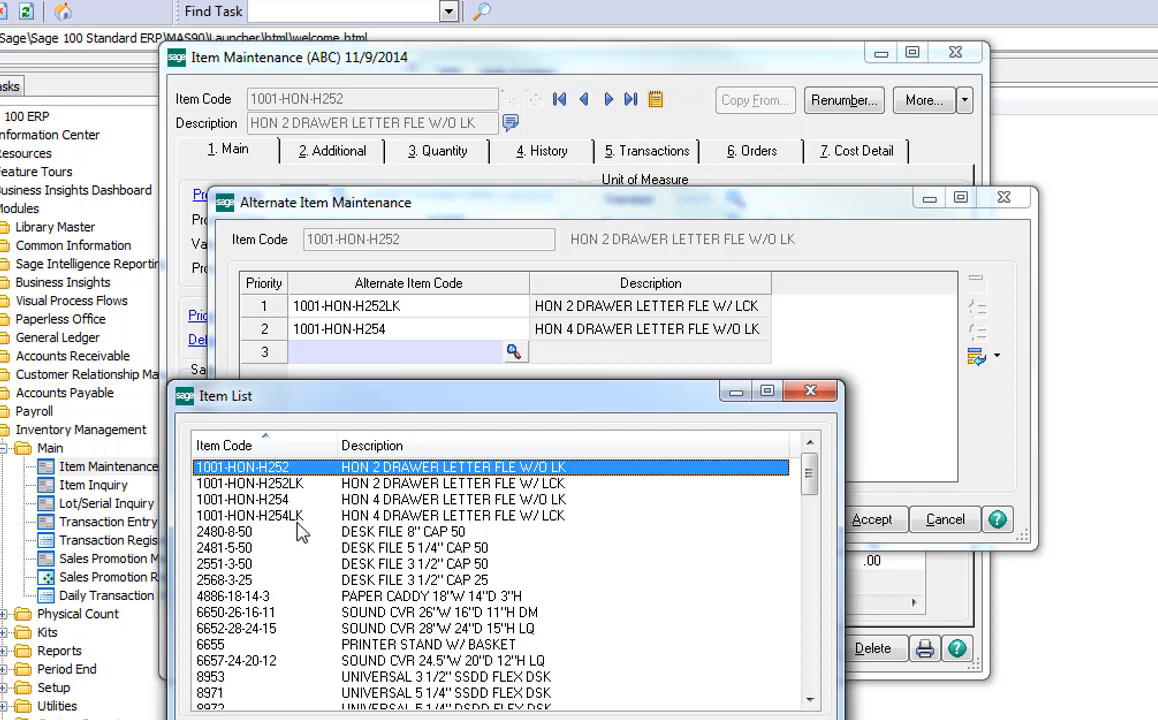
{"action": "left_click", "coordinate": [248, 515]}
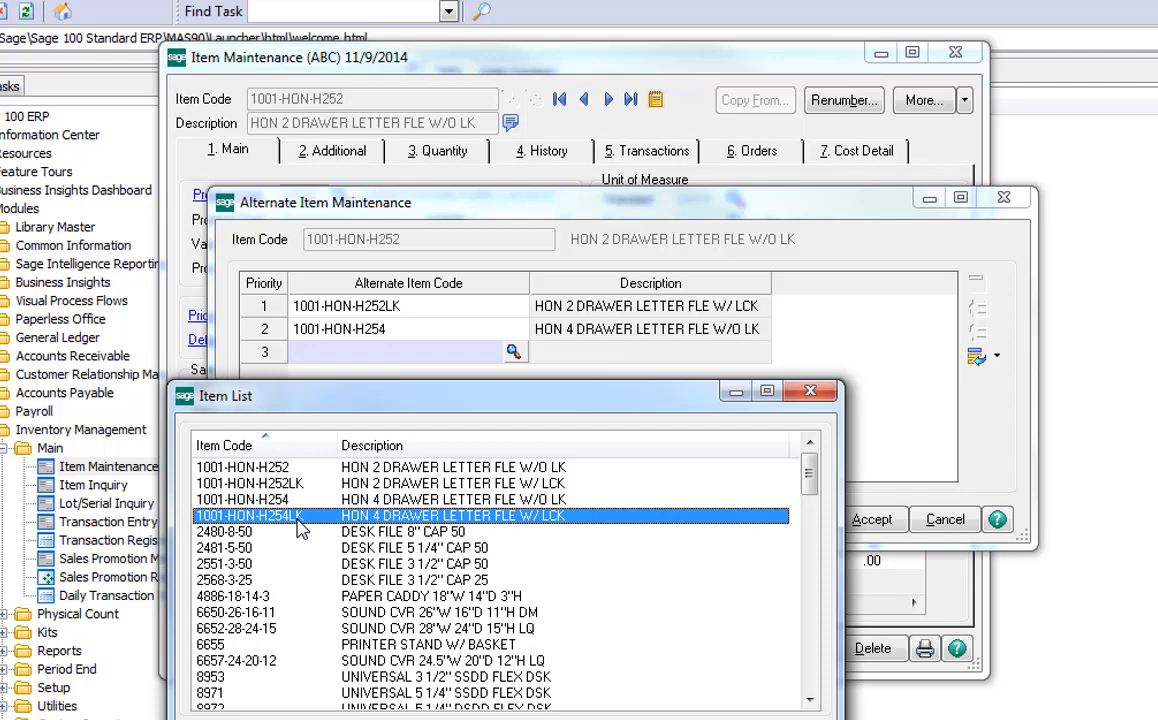
{"action": "double_click", "coordinate": [248, 515]}
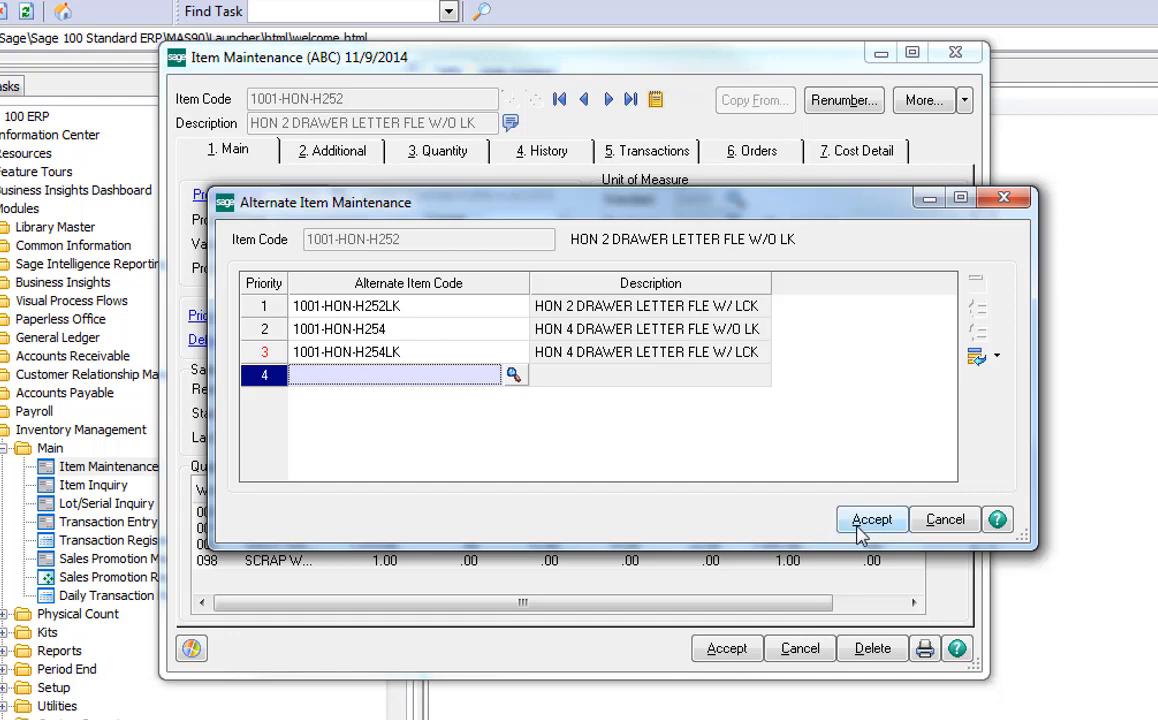
Step: Accept the updated alternate item list for 1001-HON-H252
{"action": "left_click", "coordinate": [870, 519]}
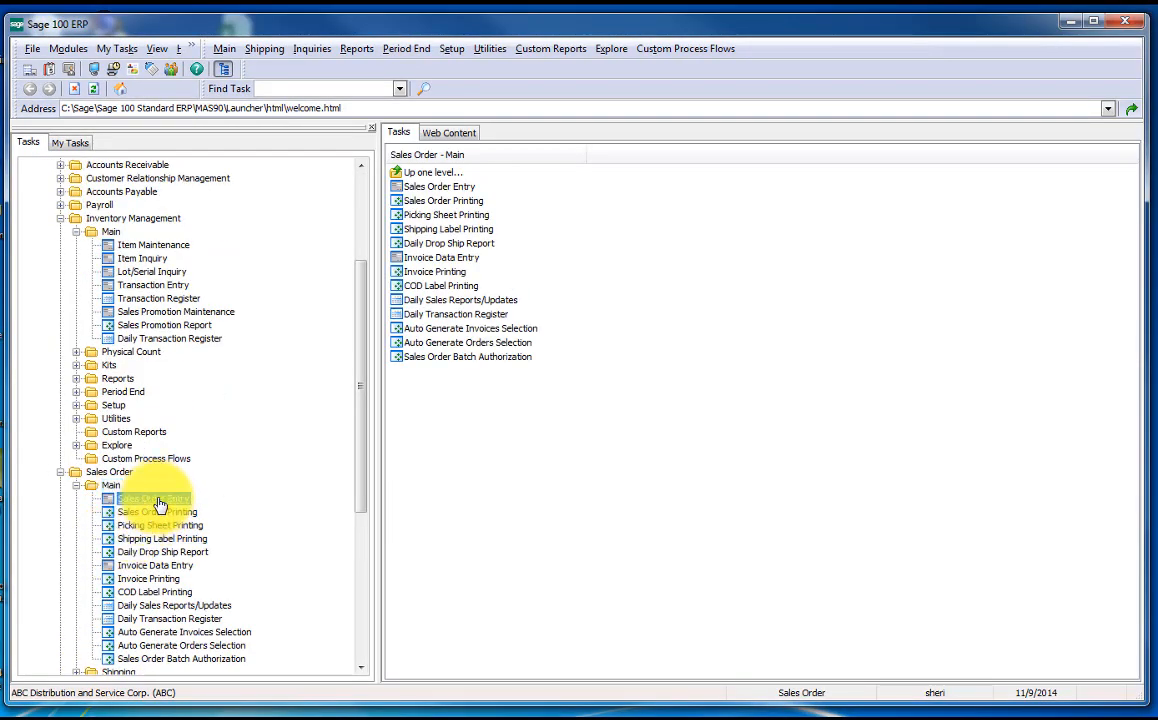
Step: Open sales order 0000174 in Sales Order Entry on its Lines tab
{"action": "double_click", "coordinate": [153, 498]}
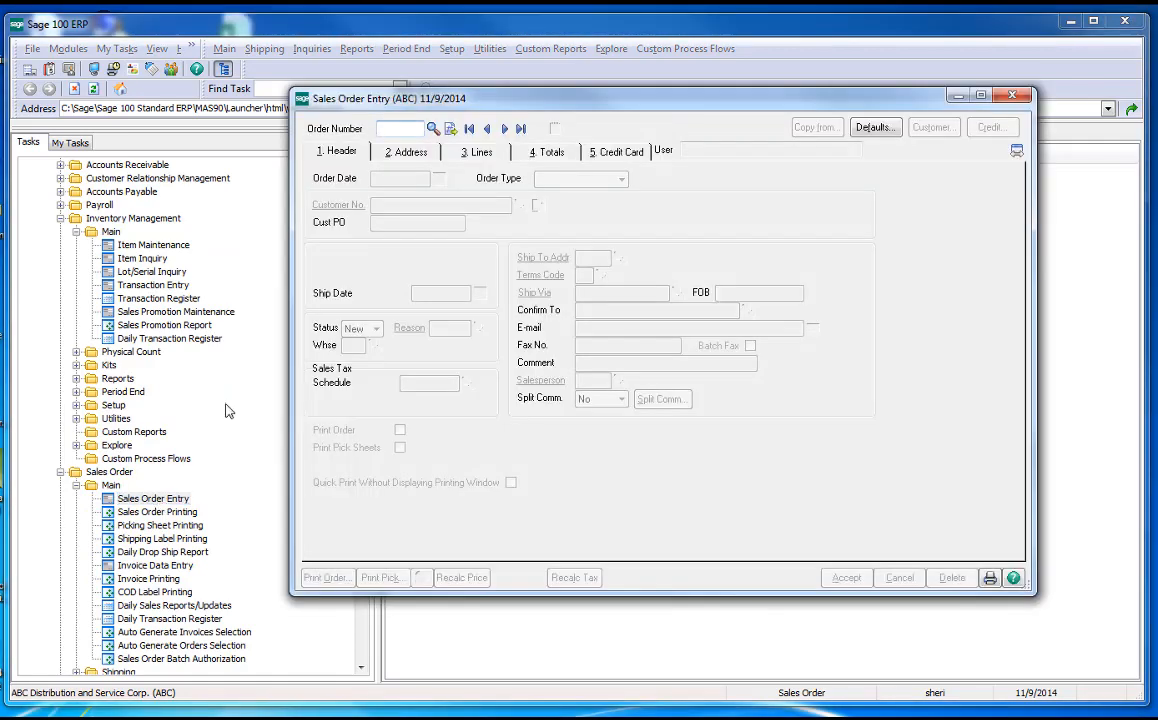
{"action": "left_click", "coordinate": [433, 128]}
{"action": "type", "text": "01-ABF"}
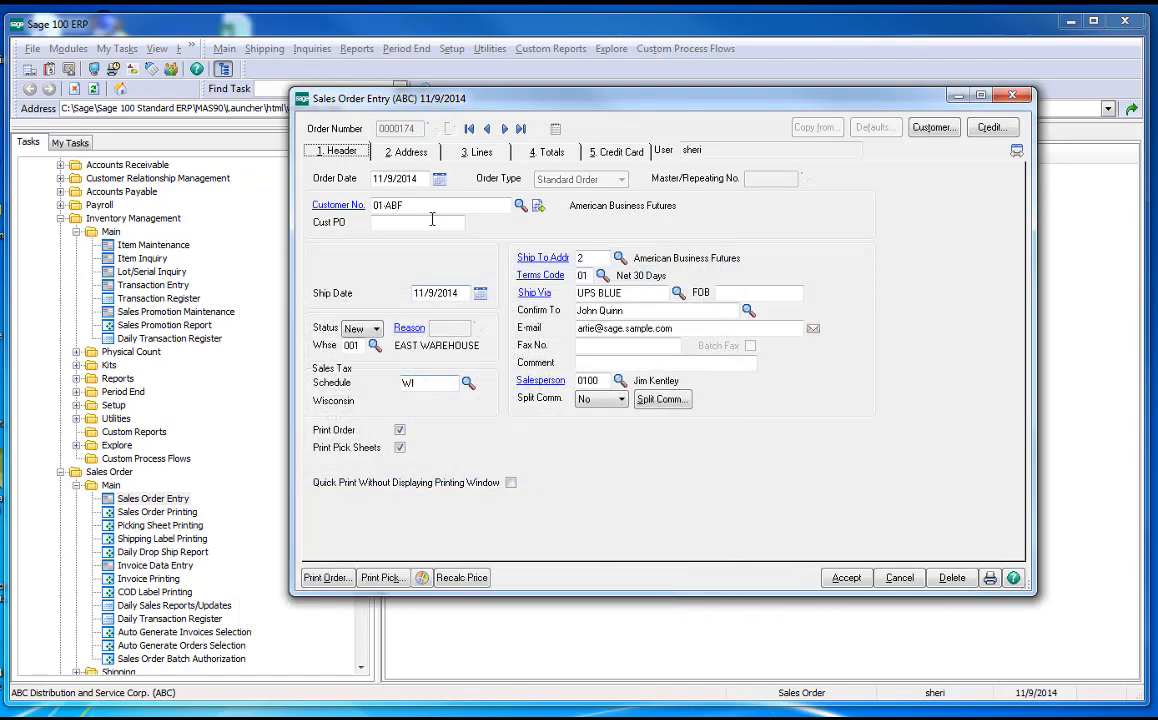
{"action": "left_click", "coordinate": [474, 151]}
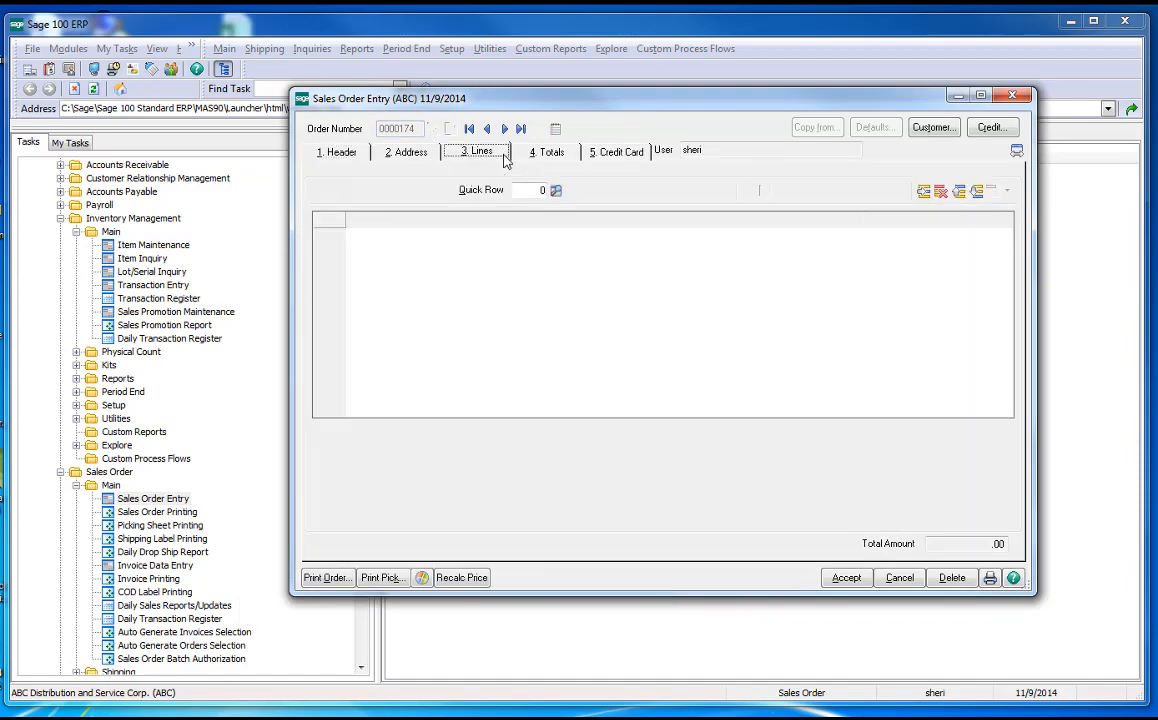
{"action": "left_click", "coordinate": [476, 151]}
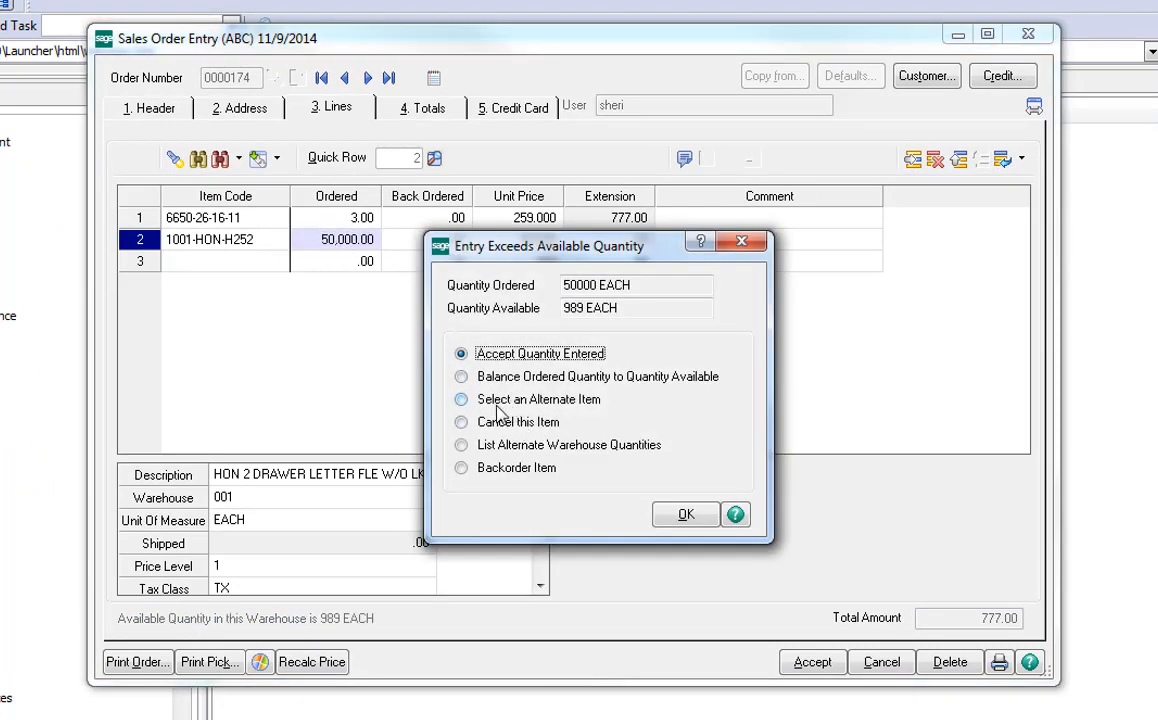
Step: View the three alternates for 1001-HON-H252, then cancel and keep 50,000 units
{"action": "left_click", "coordinate": [461, 399]}
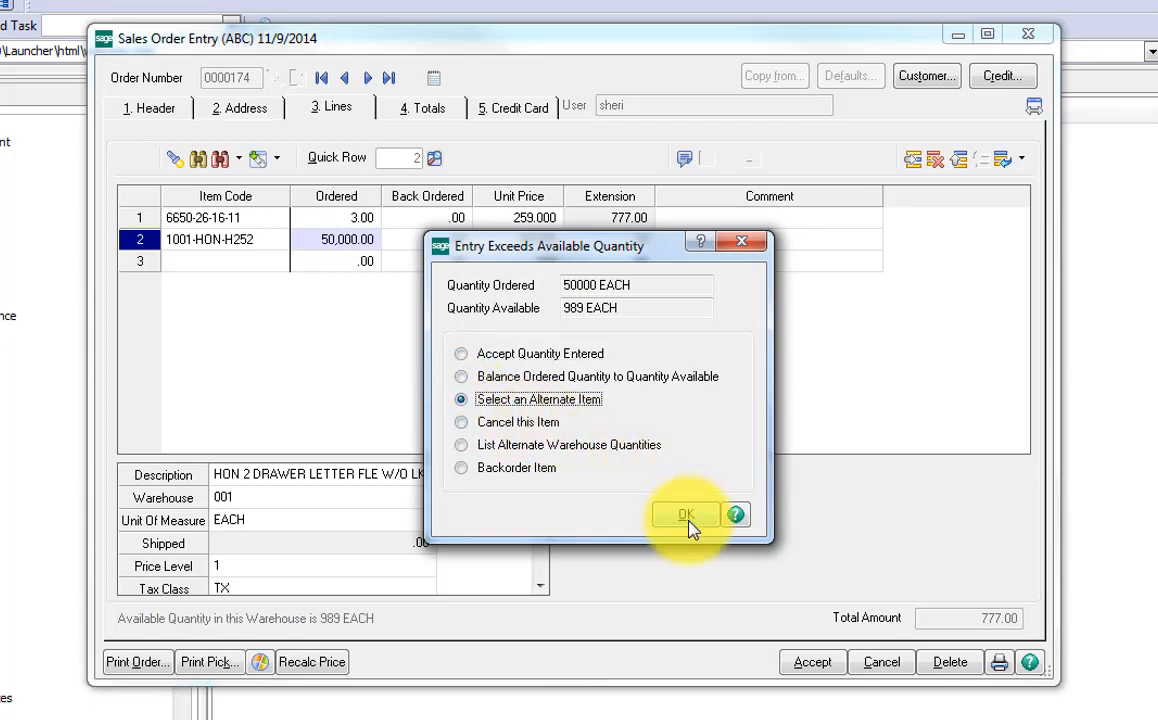
{"action": "left_click", "coordinate": [686, 514]}
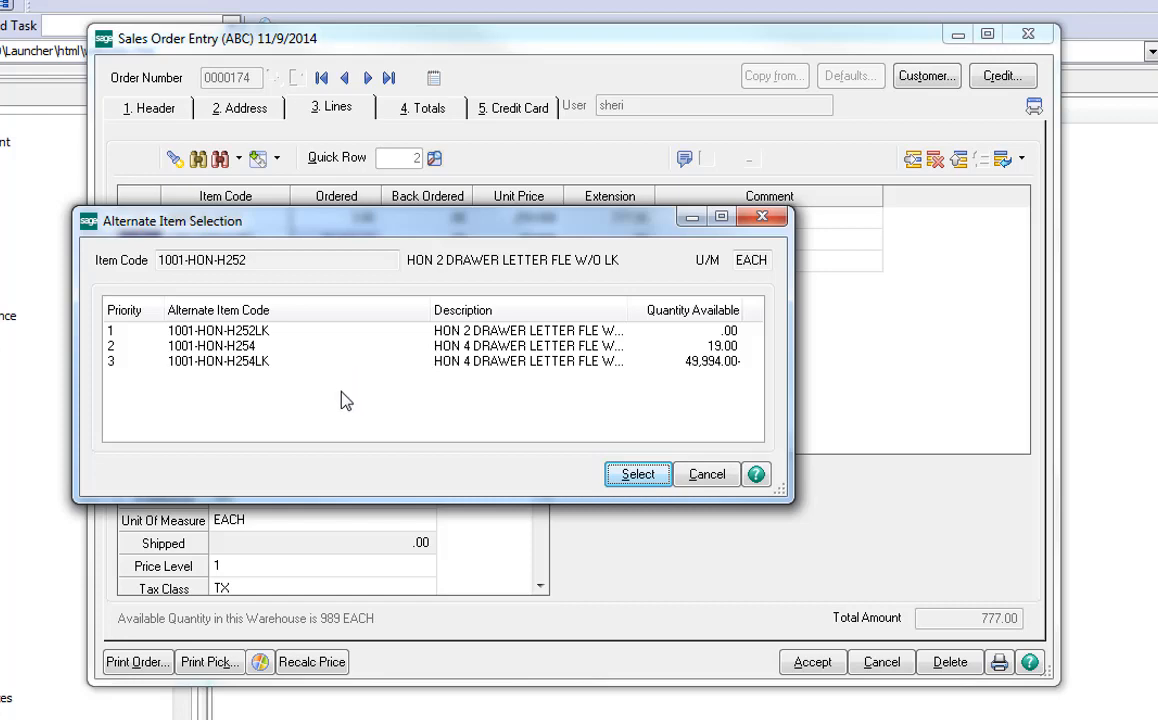
{"action": "mouse_move", "coordinate": [345, 391]}
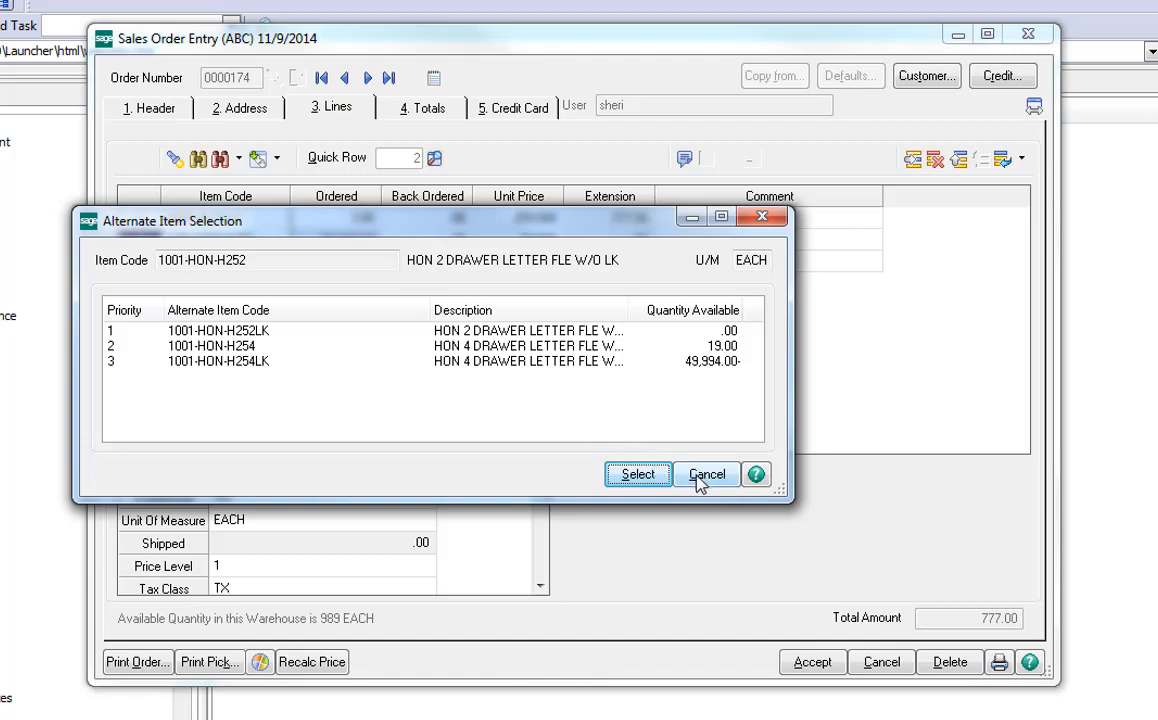
{"action": "left_click", "coordinate": [706, 474]}
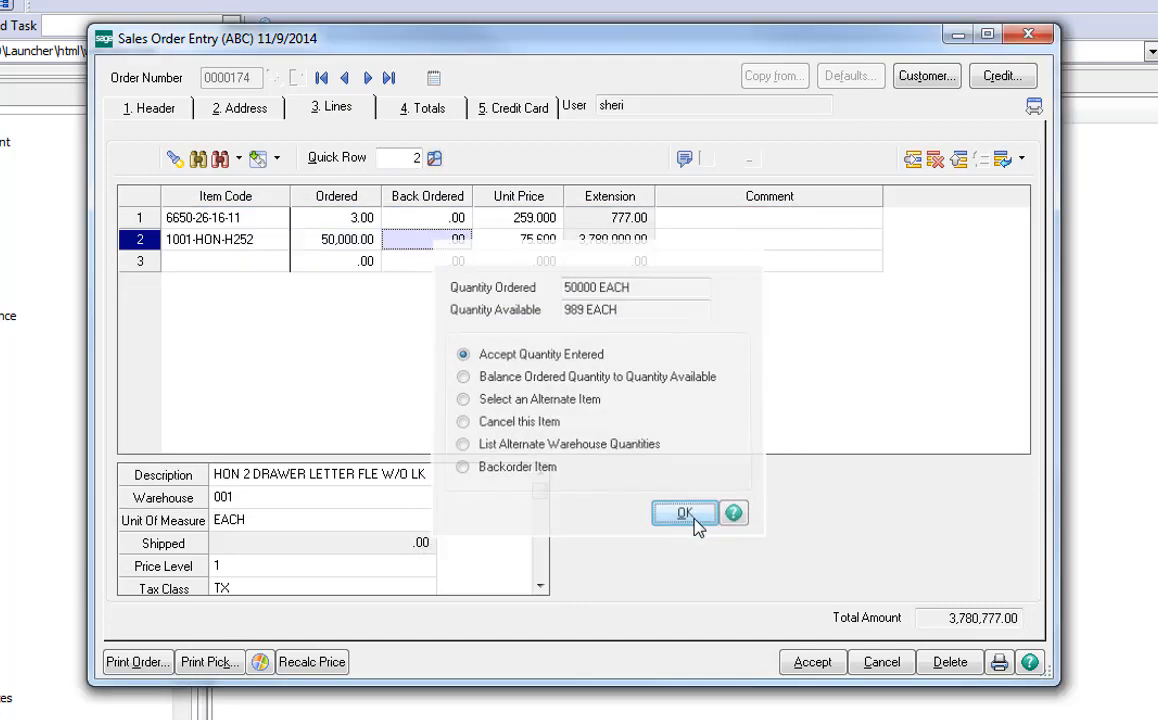
Step: Dismiss the quantity warning and swap line 2 to alternate 1001-HON-H254LK
{"action": "left_click", "coordinate": [684, 513]}
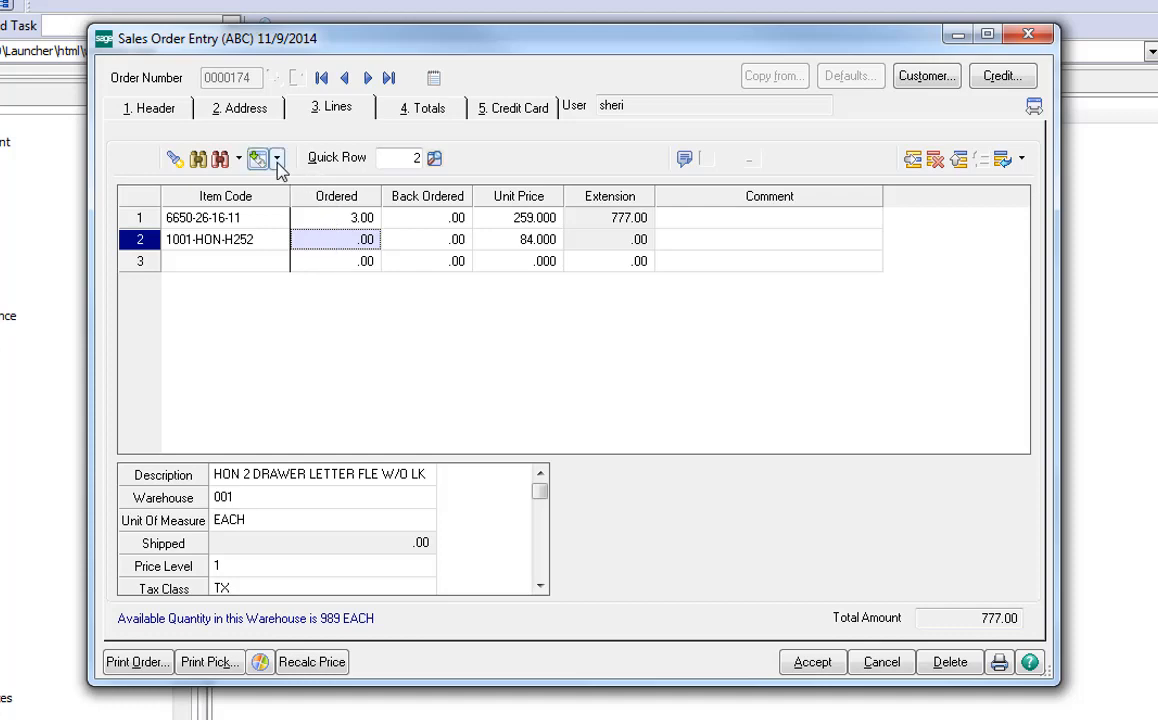
{"action": "left_click", "coordinate": [277, 158]}
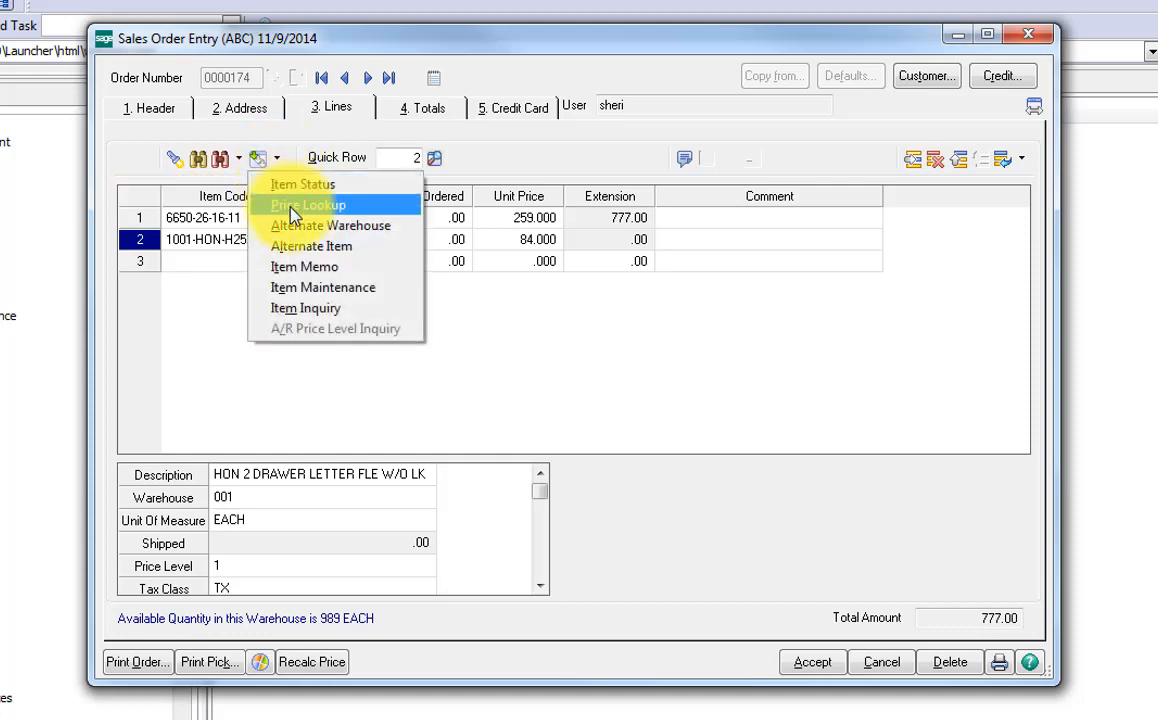
{"action": "left_click", "coordinate": [311, 246]}
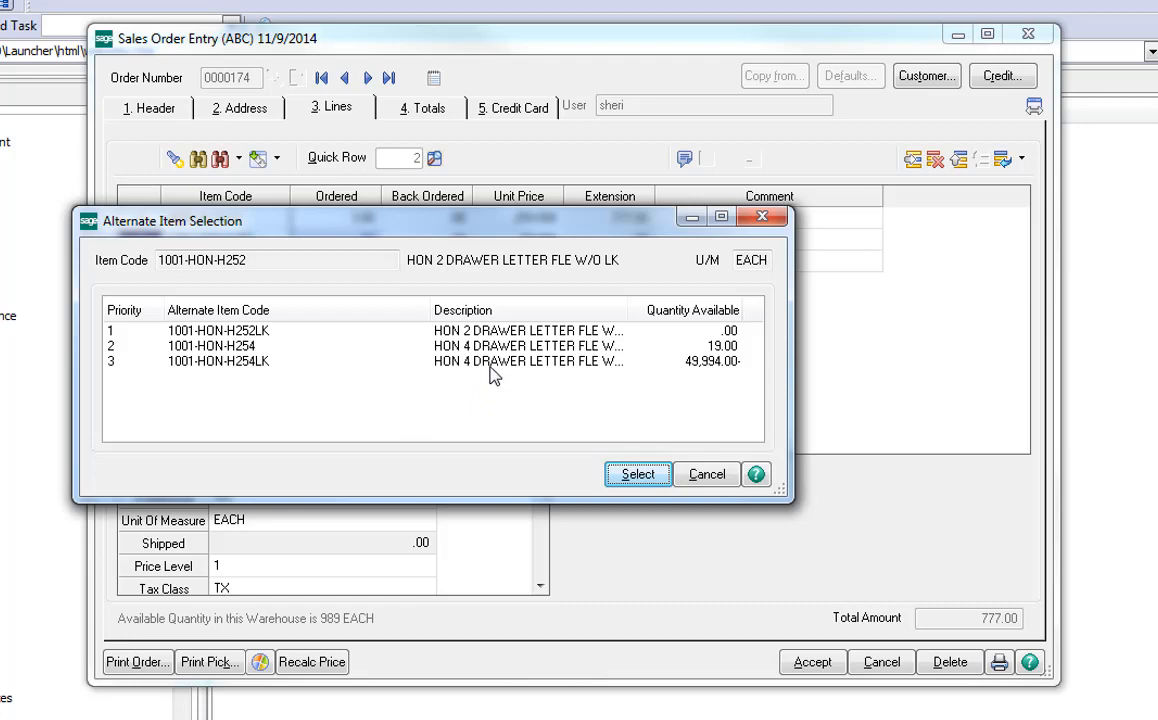
{"action": "left_click", "coordinate": [217, 361]}
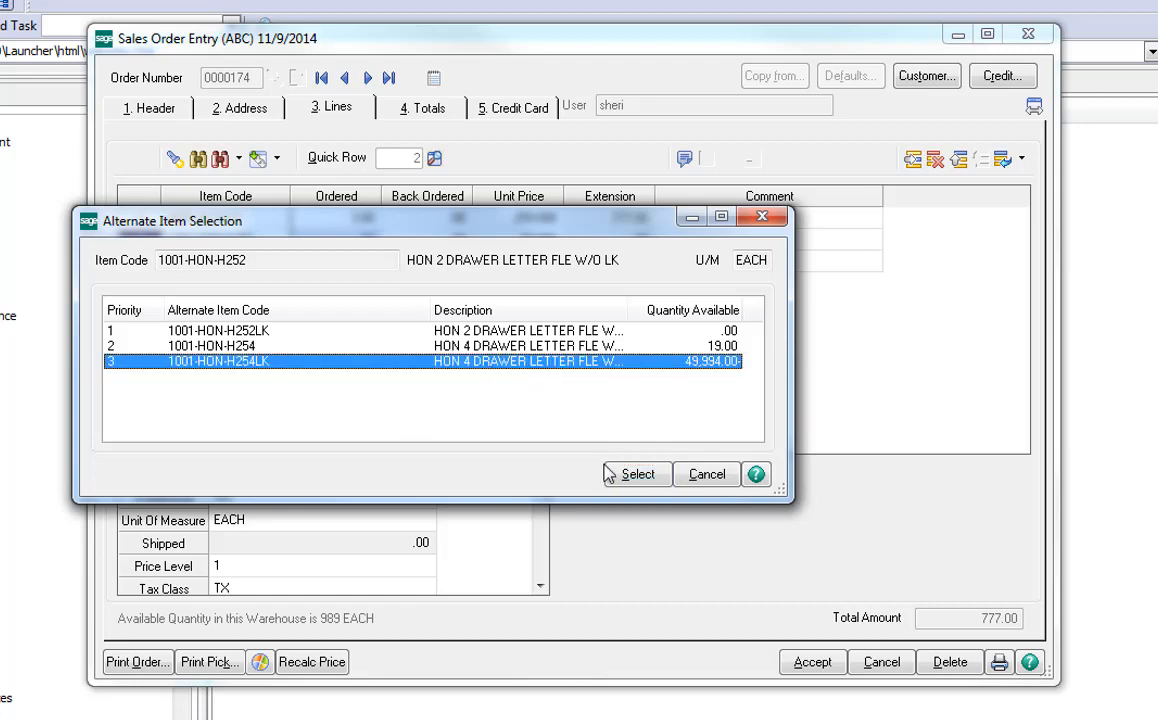
{"action": "left_click", "coordinate": [637, 473]}
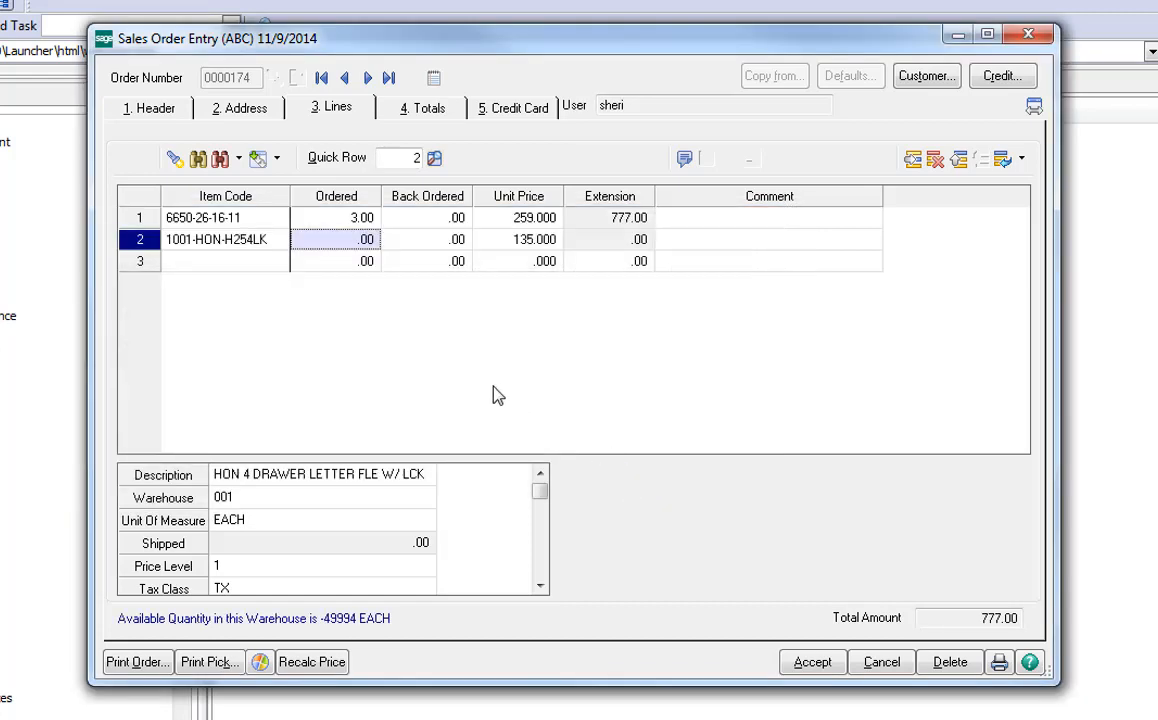